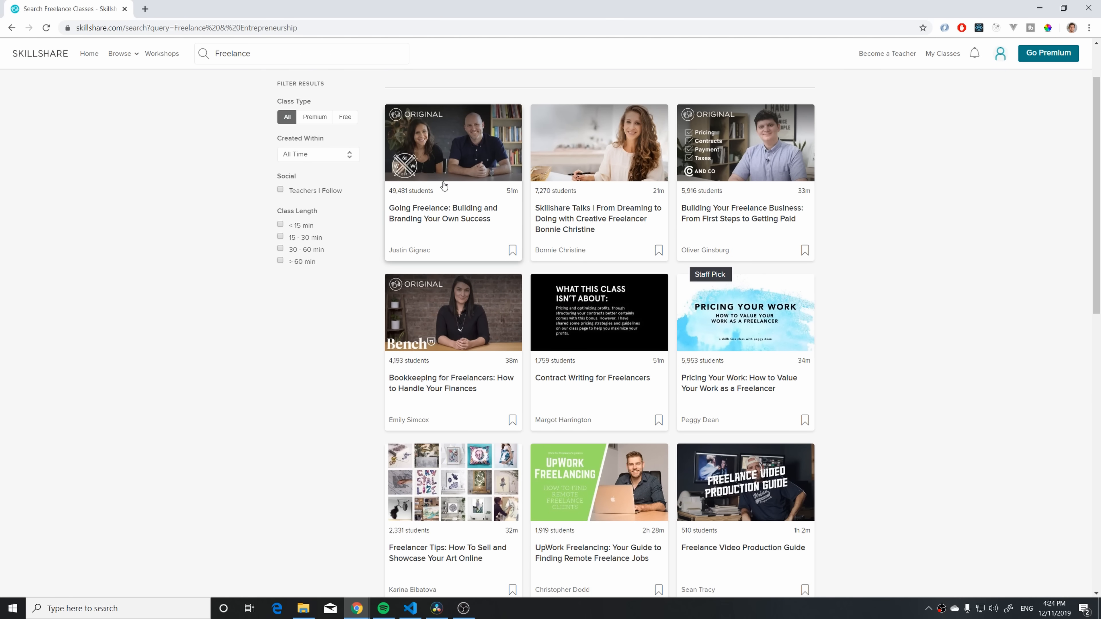
mouse_move(452, 223)
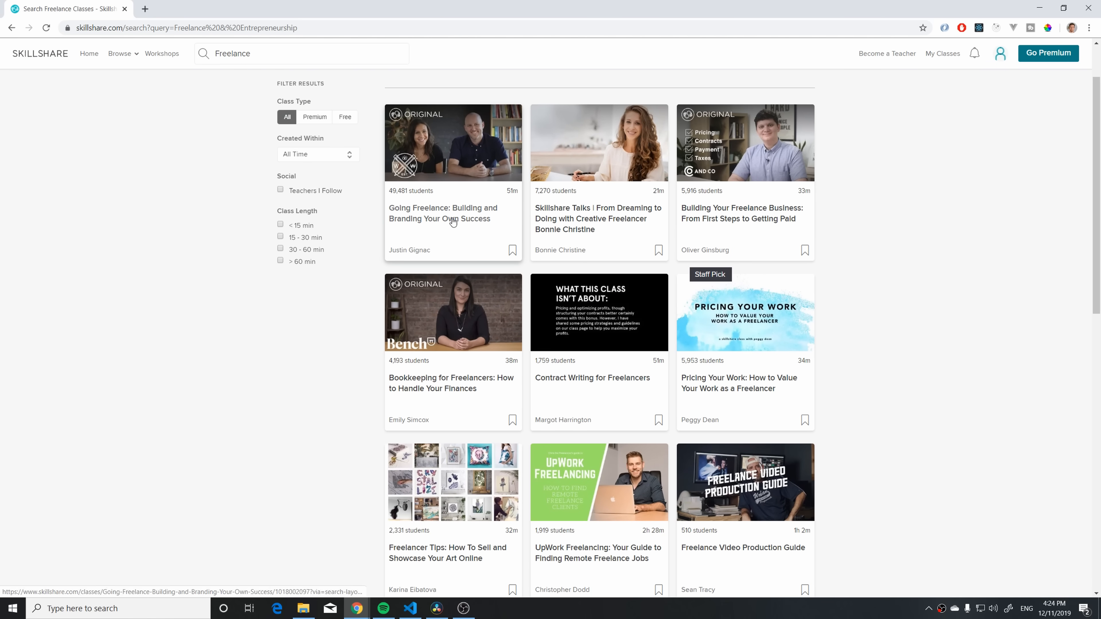
- Start the Going Freelance intro lesson and bring the description, skill tags and class projects into view
click(451, 221)
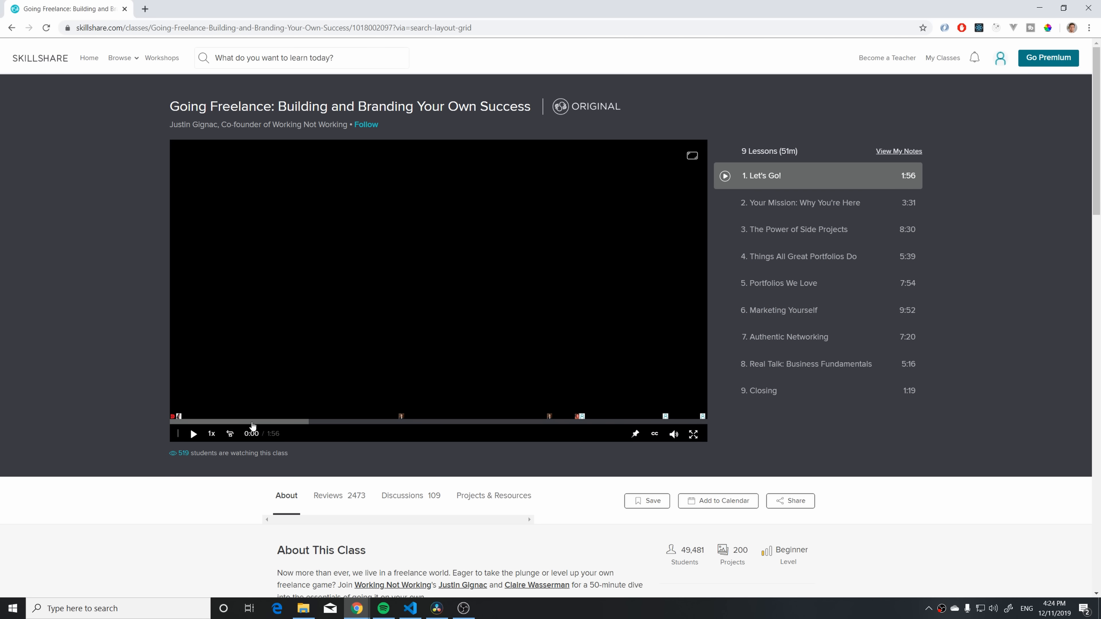
click(193, 434)
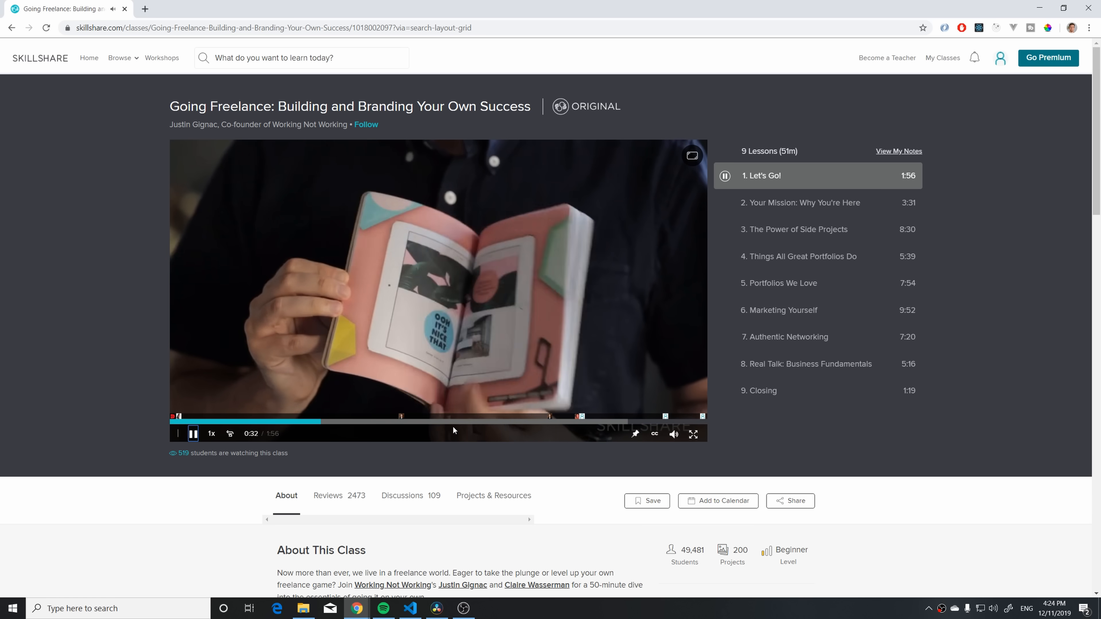
click(489, 429)
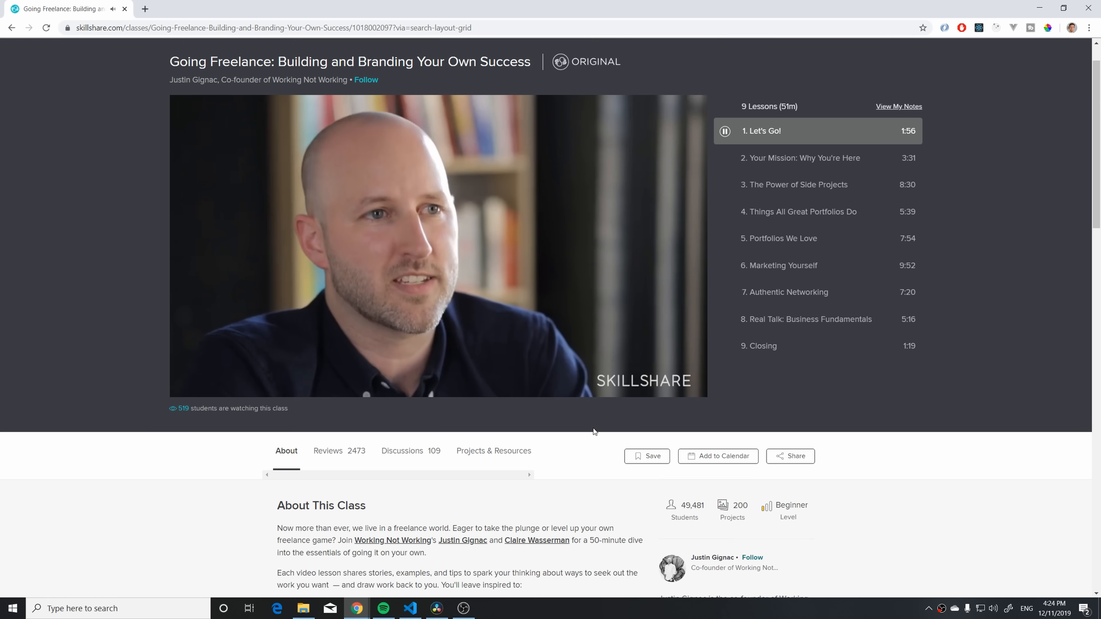
scroll(down, 3)
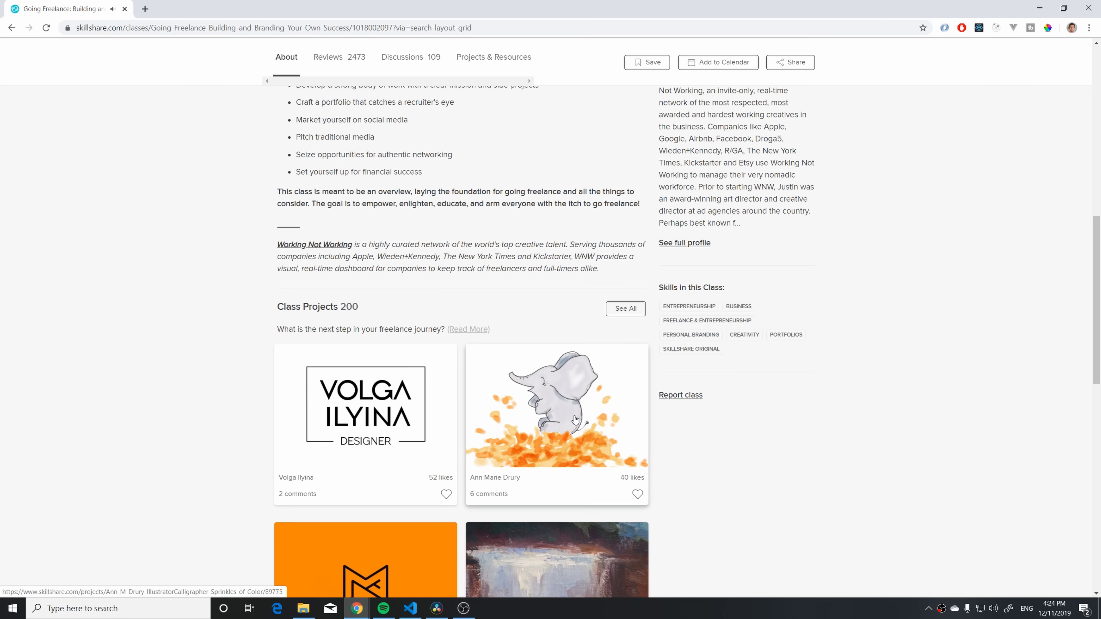